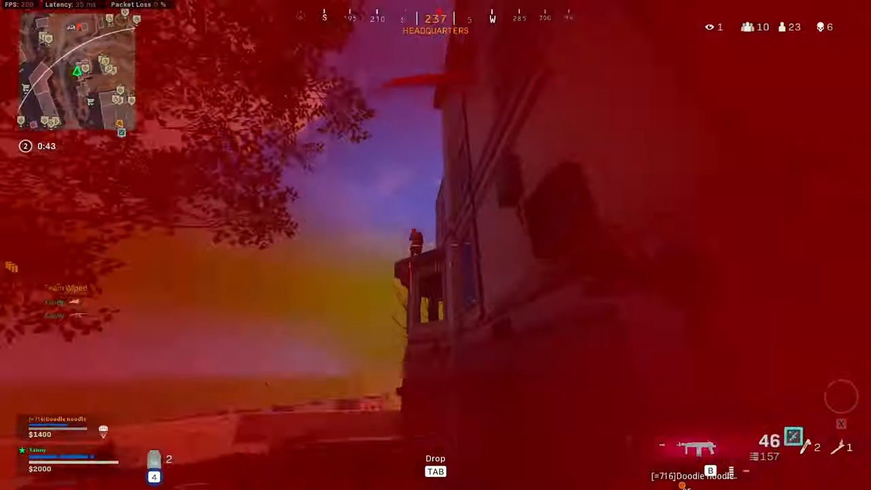
Switch Options to the Graphics Display settings and scroll to Dynamic Resolution, shown as Disabled.
left_click(435, 245)
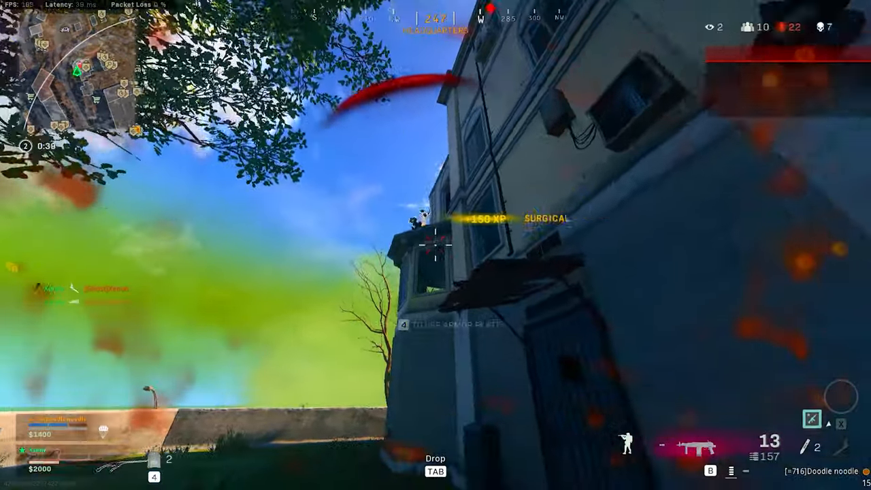
left_click(436, 251)
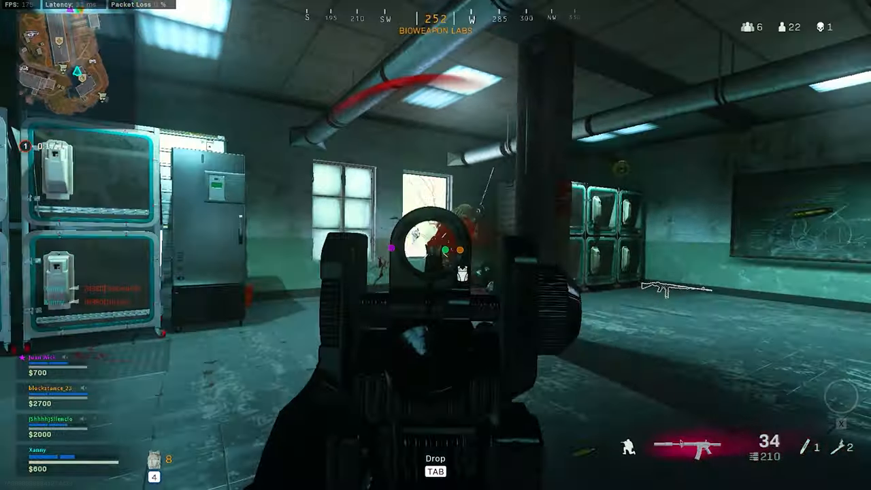
left_click(435, 245)
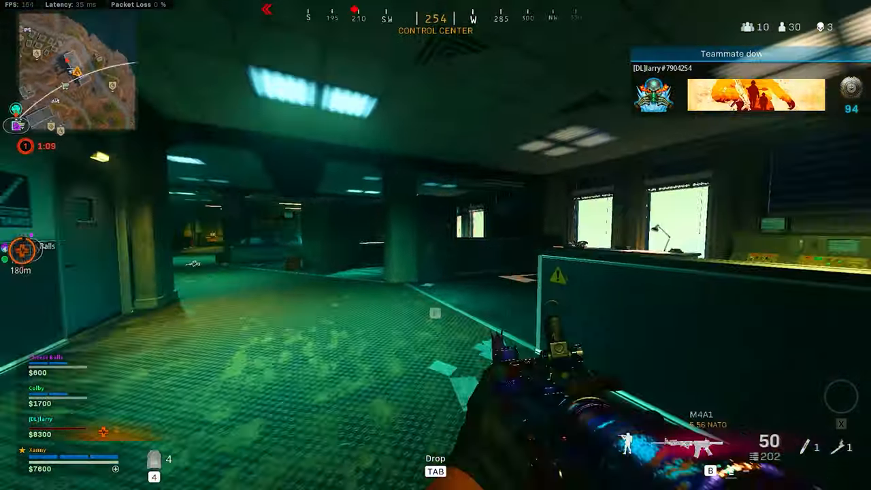
mouse_move(436, 245)
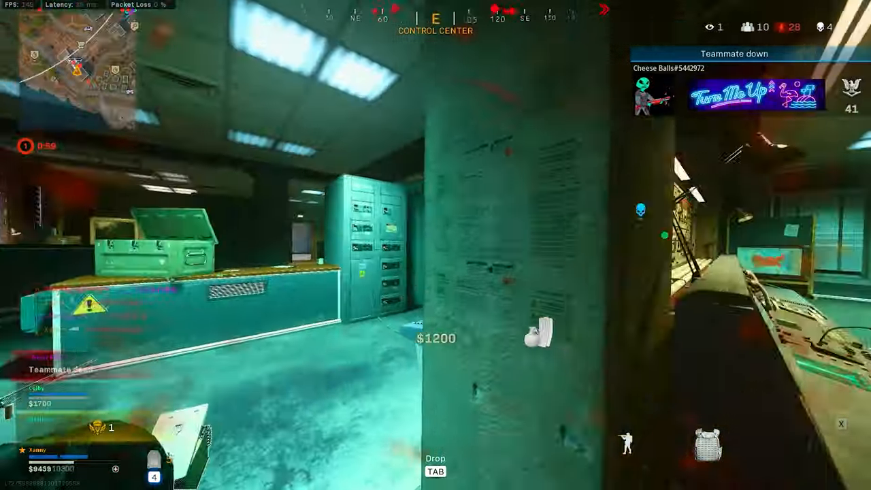
mouse_move(436, 245)
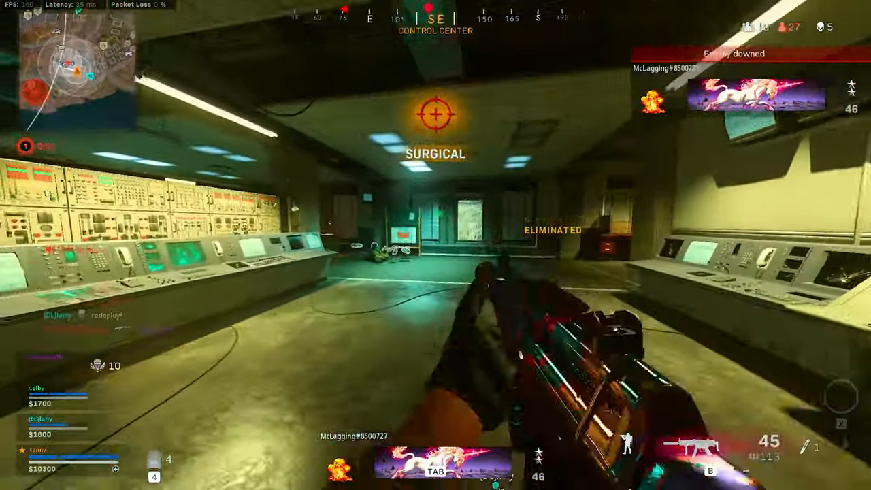
mouse_move(435, 245)
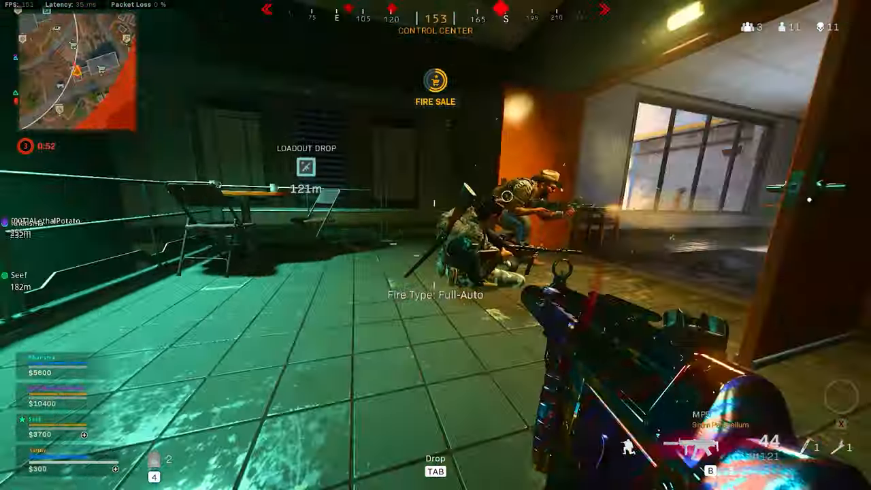
left_click(436, 245)
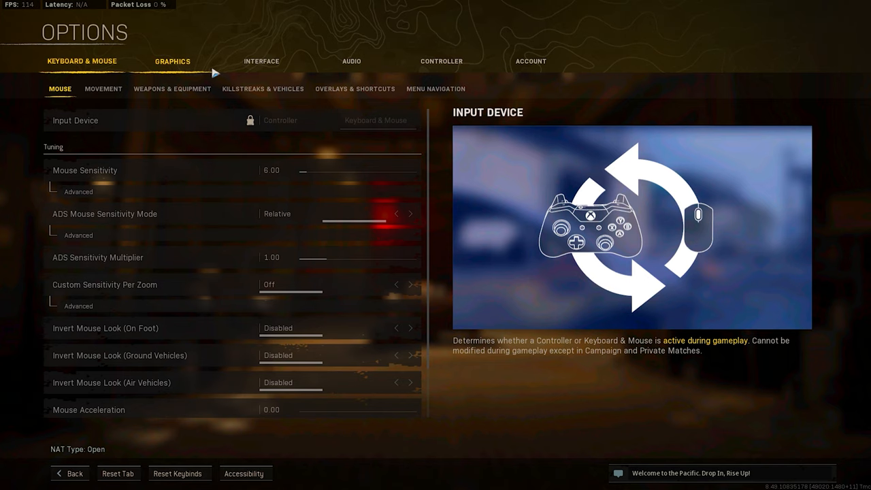
mouse_move(187, 72)
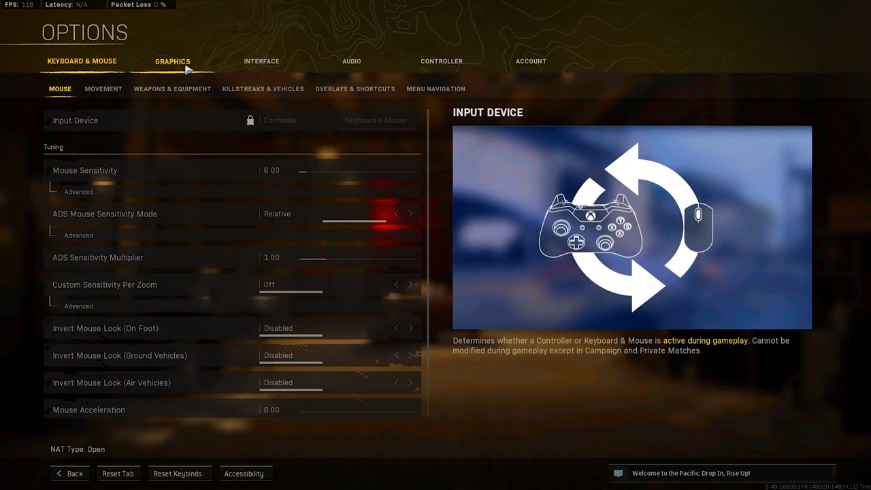
left_click(172, 61)
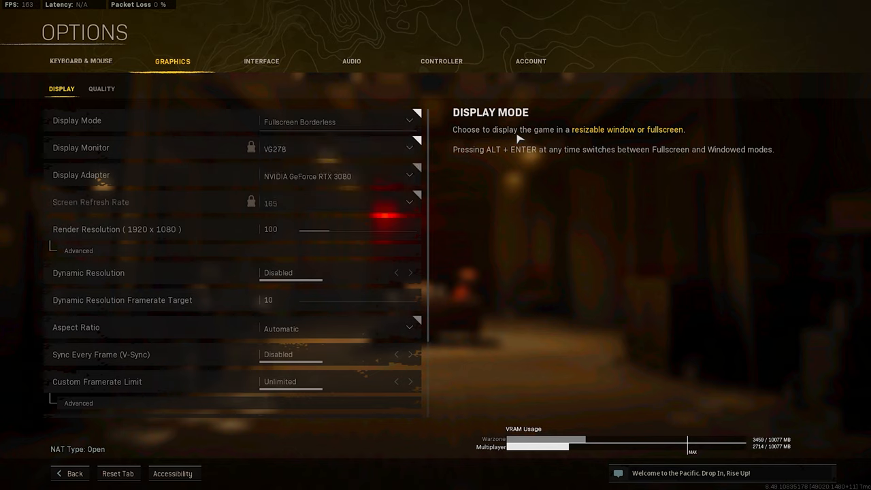
mouse_move(481, 126)
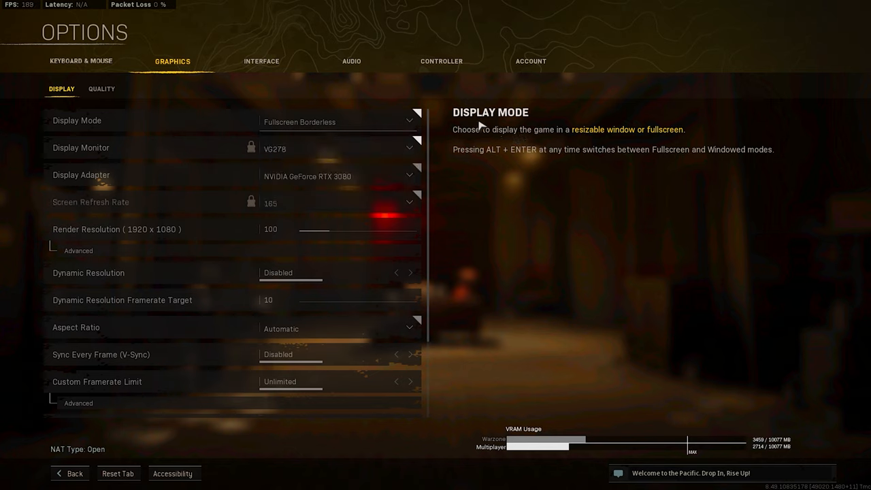
mouse_move(437, 146)
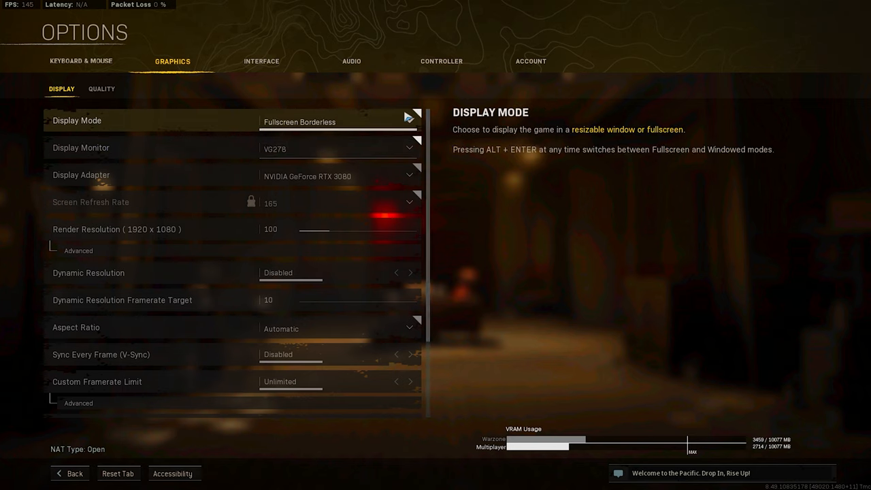
mouse_move(490, 116)
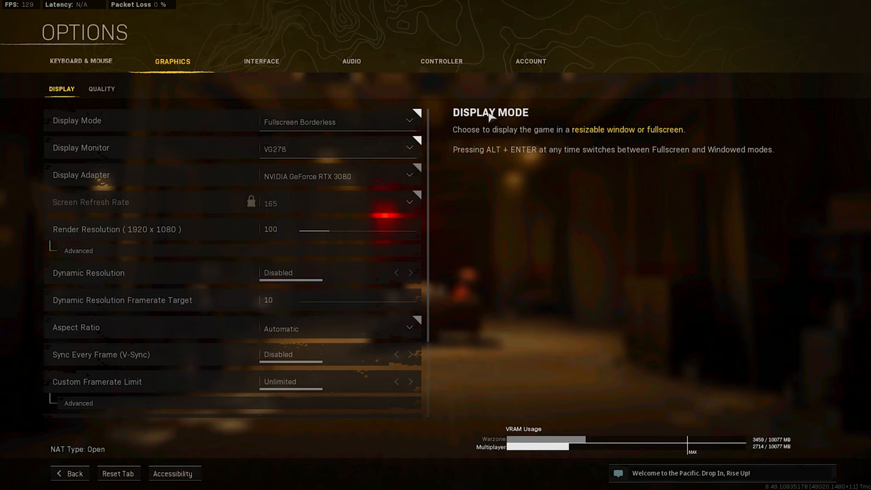
mouse_move(514, 161)
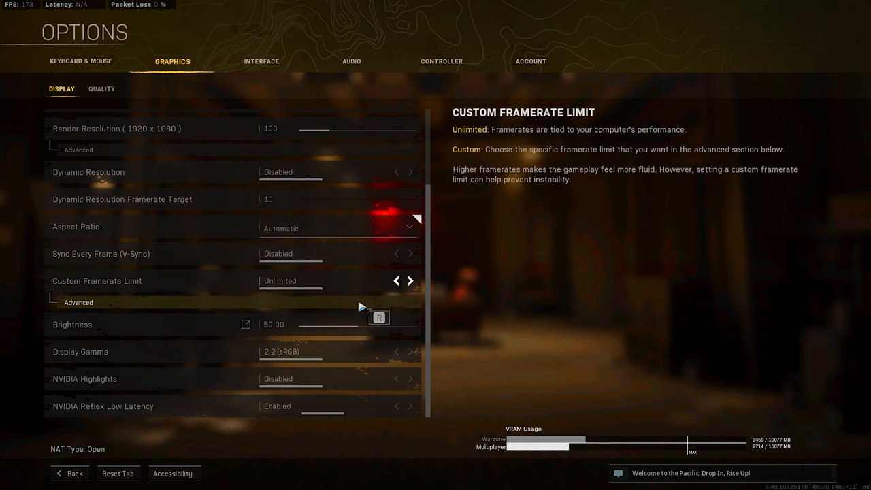
left_click(78, 302)
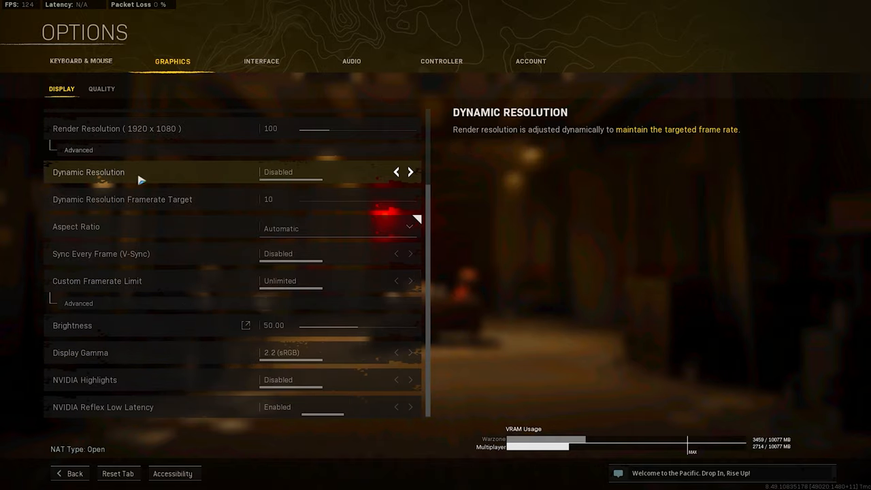
mouse_move(225, 172)
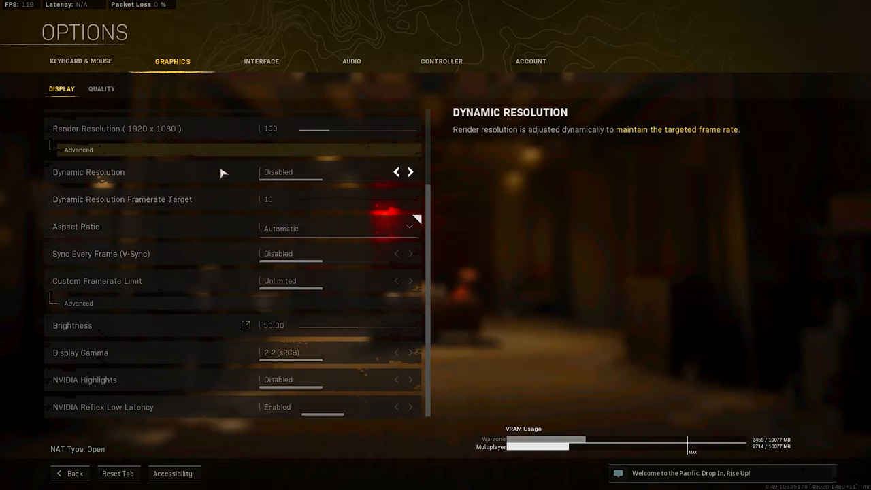
Disable depth of field, motion blur and film grain; try Filmic SMAA T2X, then revert anti-aliasing to Off.
left_click(100, 88)
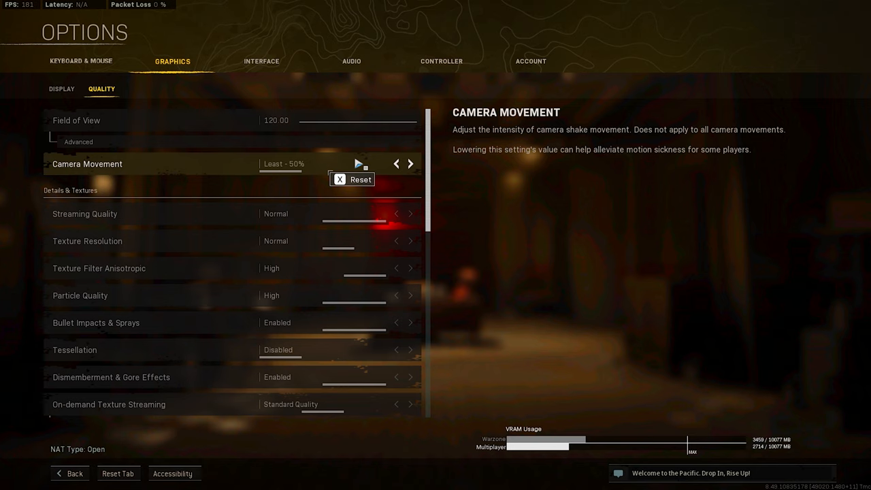
mouse_move(515, 179)
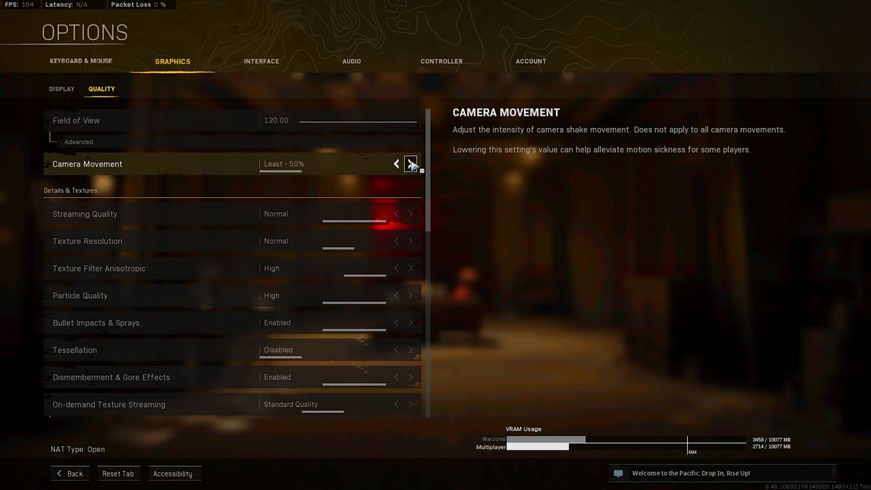
mouse_move(410, 163)
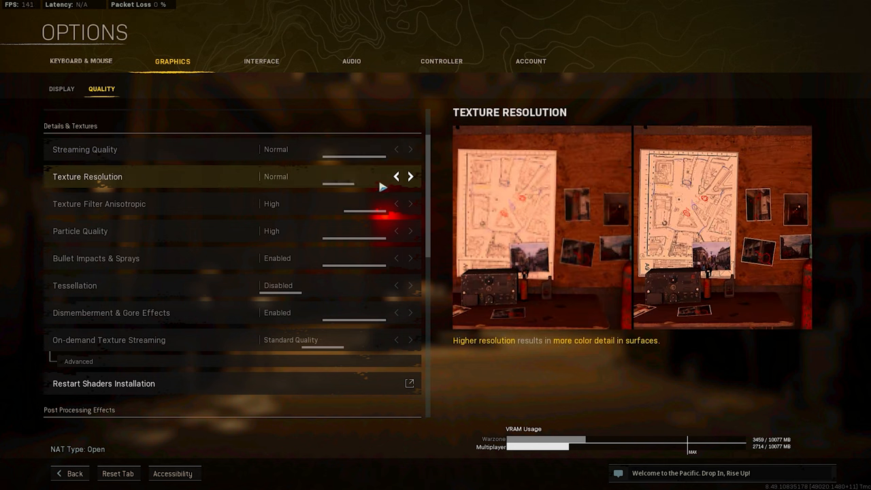
left_click(397, 176)
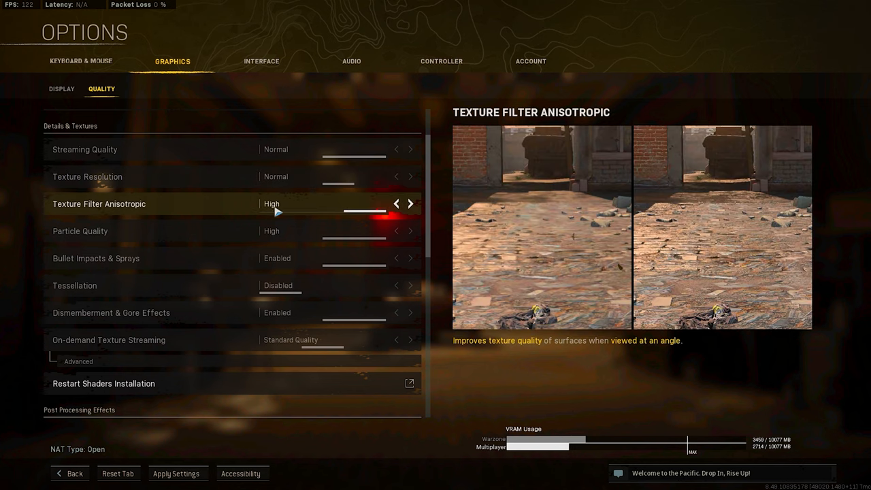
mouse_move(381, 218)
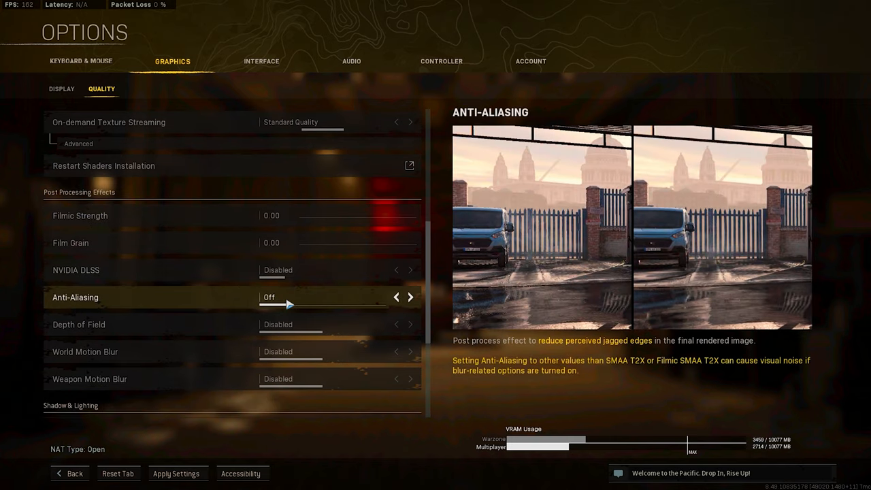
mouse_move(345, 288)
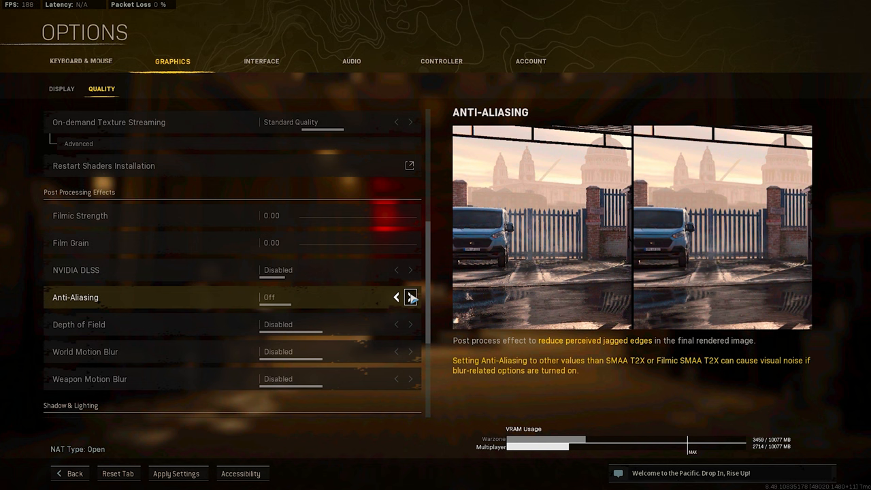
left_click(411, 298)
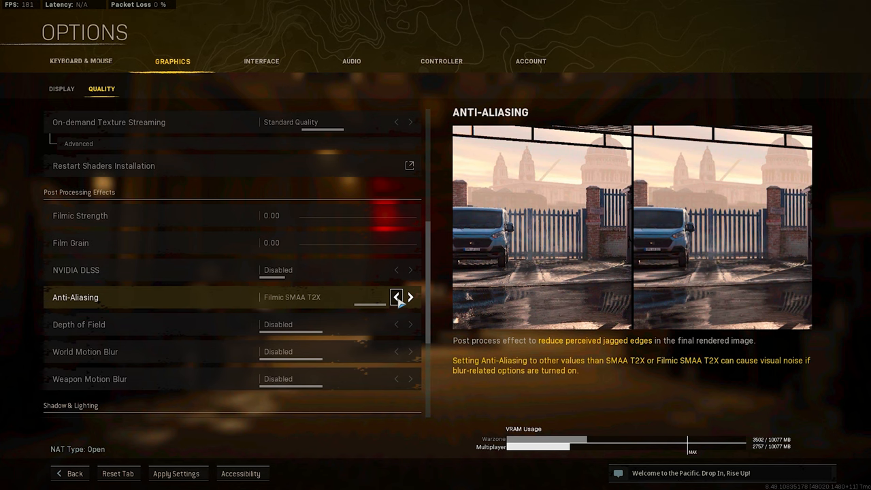
left_click(397, 297)
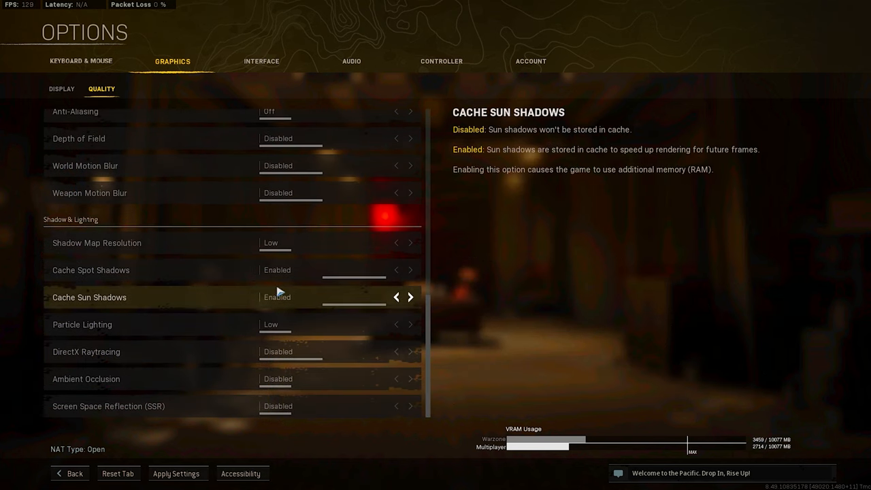
mouse_move(700, 310)
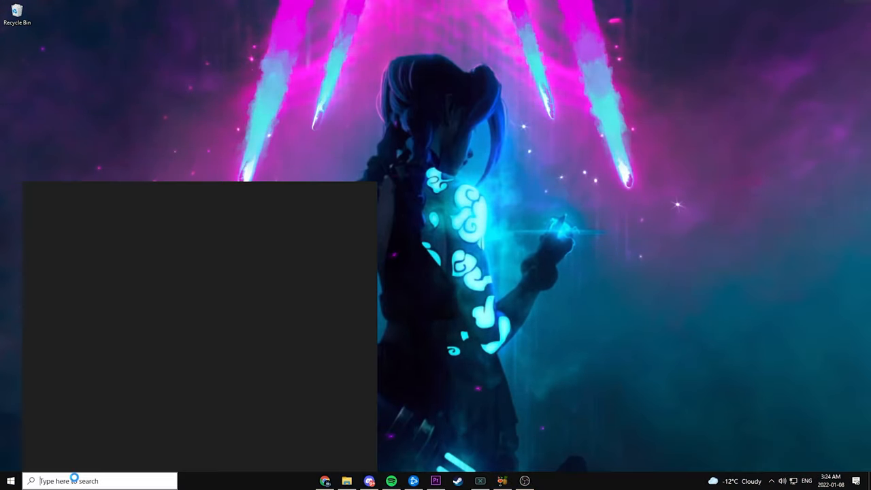
Find 'graphics settings' via search and switch on hardware-accelerated GPU scheduling.
type("fraph")
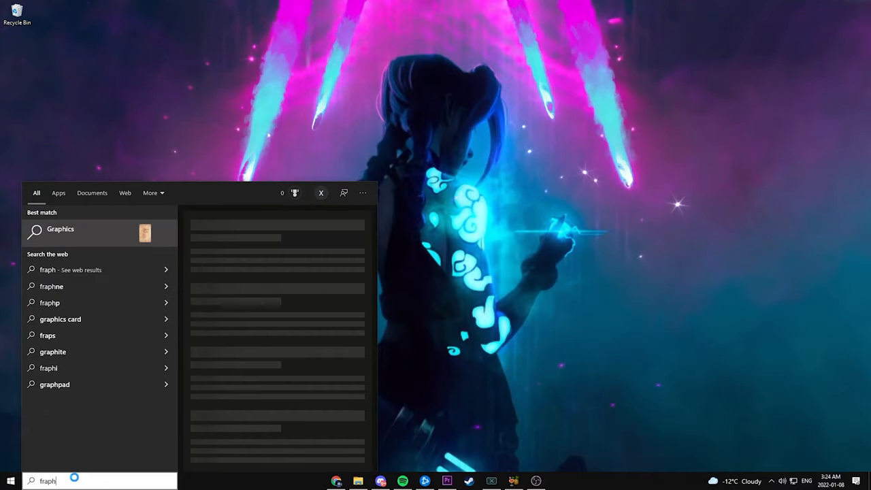
type("graphics settings")
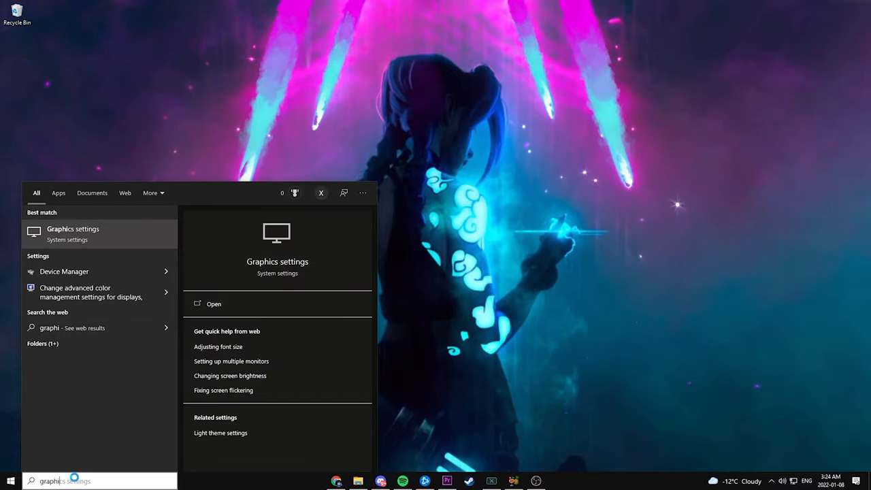
left_click(214, 303)
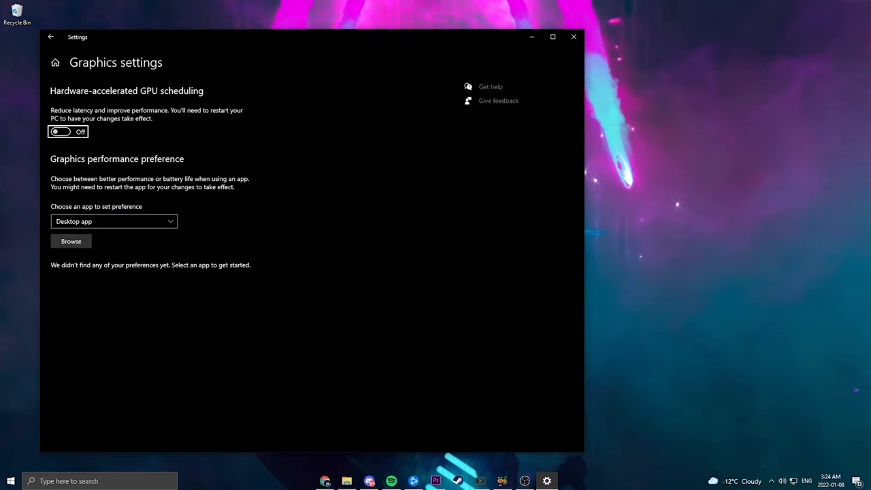
left_click(60, 132)
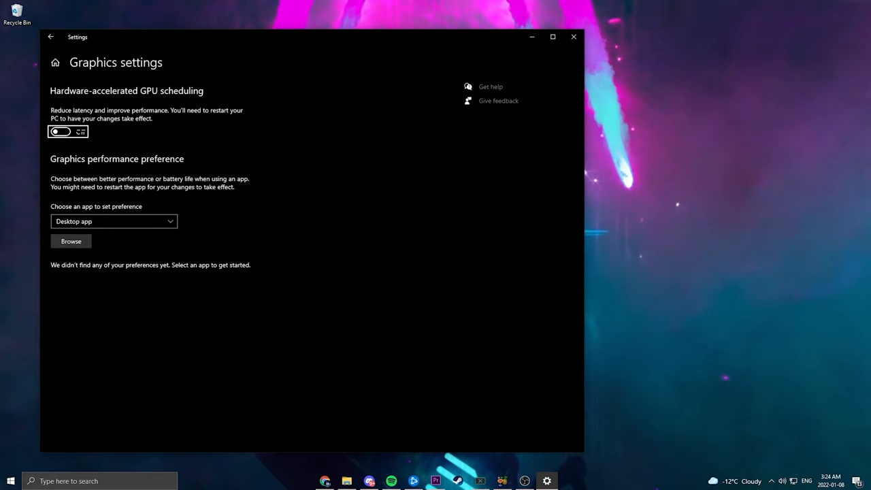
left_click(60, 131)
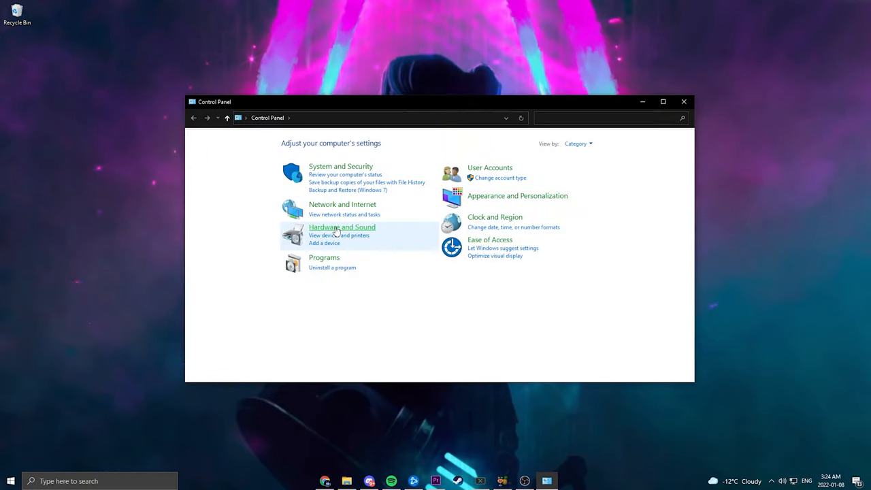
Go through Hardware and Sound to the Power Options page to view the power plans.
left_click(342, 227)
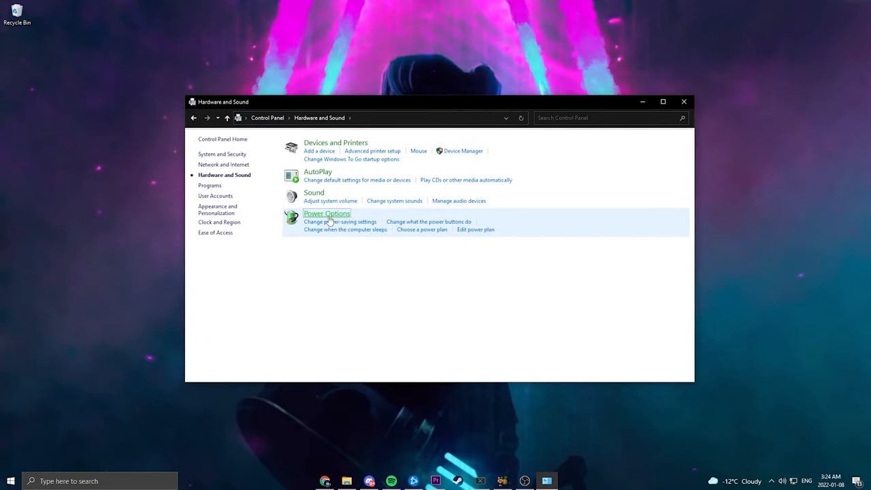
left_click(327, 213)
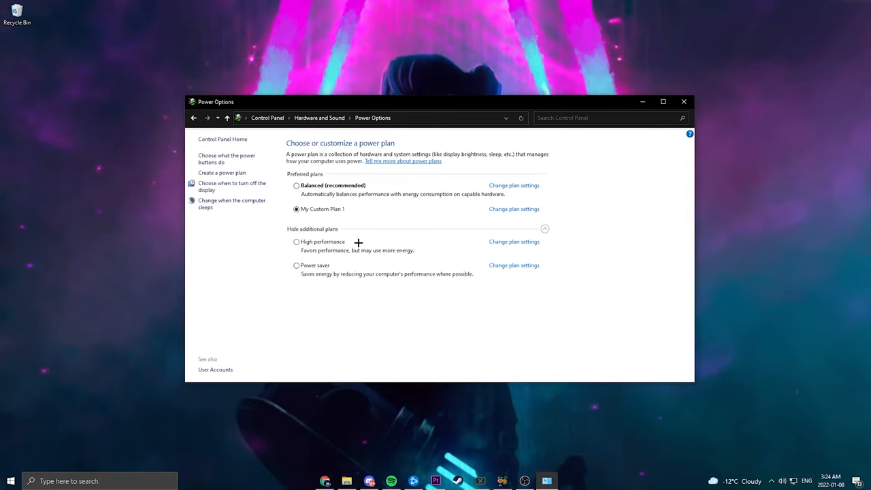
mouse_move(321, 237)
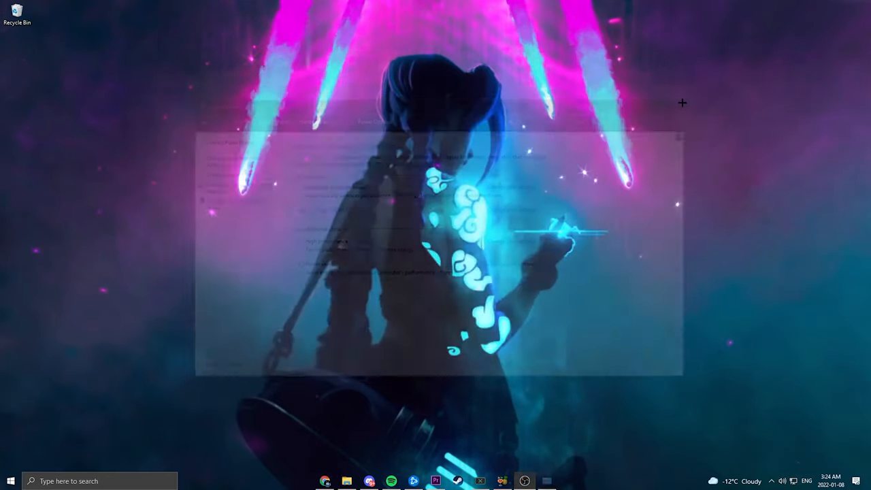
Launch Chrome and turn off 'Continue running background apps when Google Chrome is closed' in System settings.
right_click(326, 482)
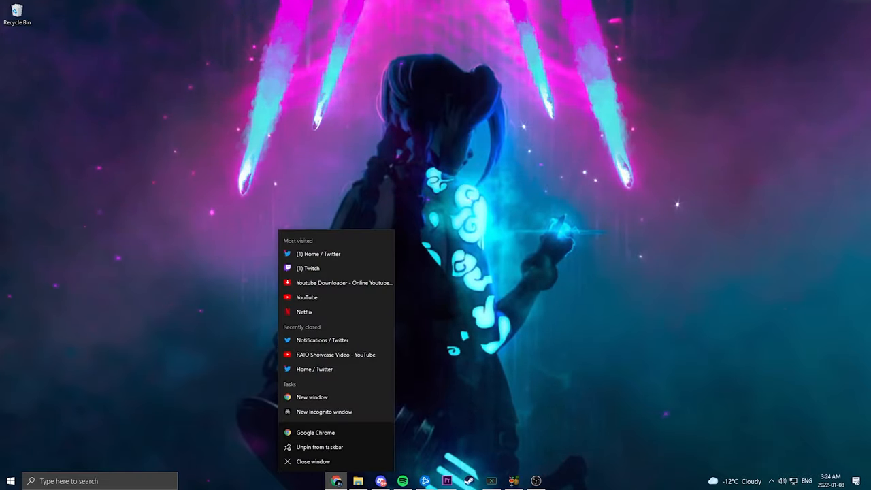
left_click(747, 253)
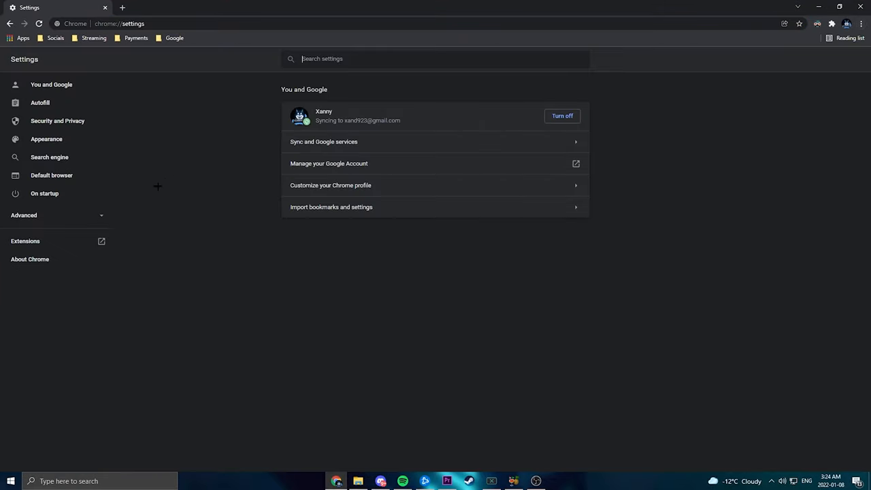
left_click(24, 215)
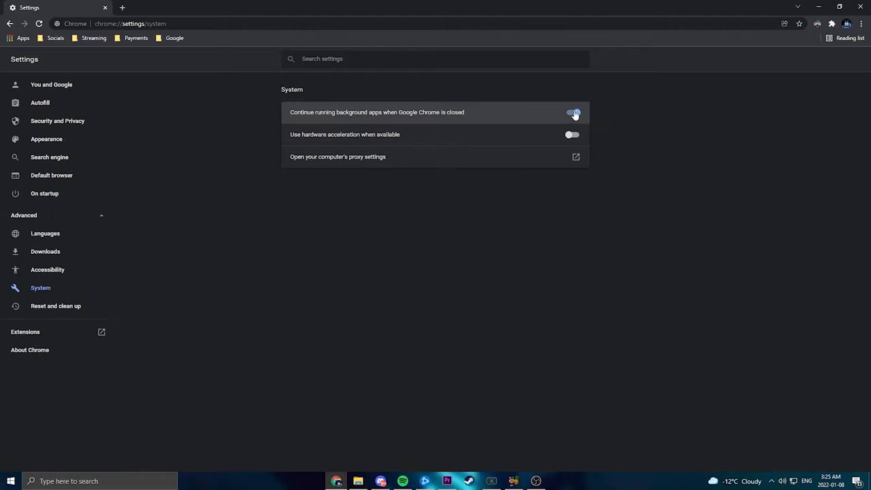
left_click(573, 113)
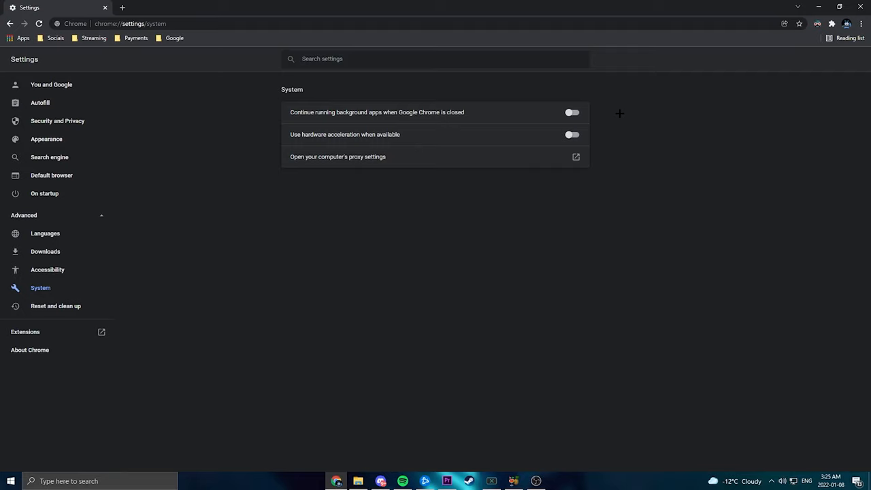
mouse_move(657, 142)
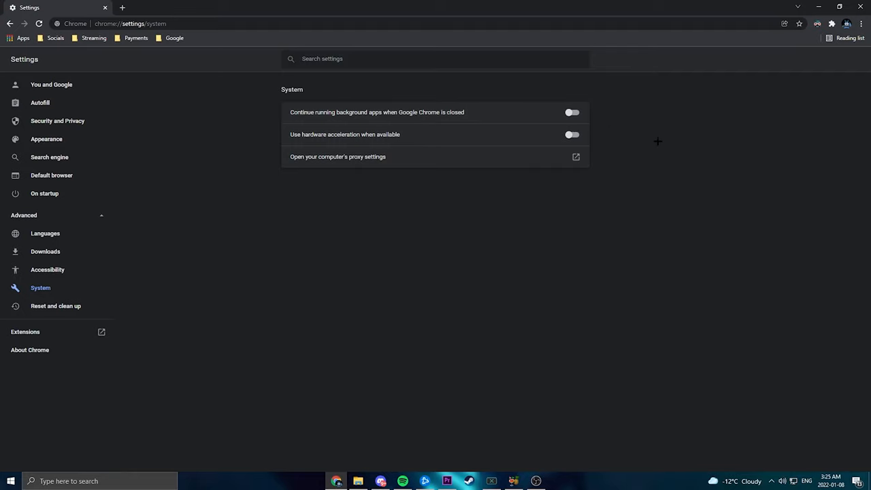
mouse_move(677, 147)
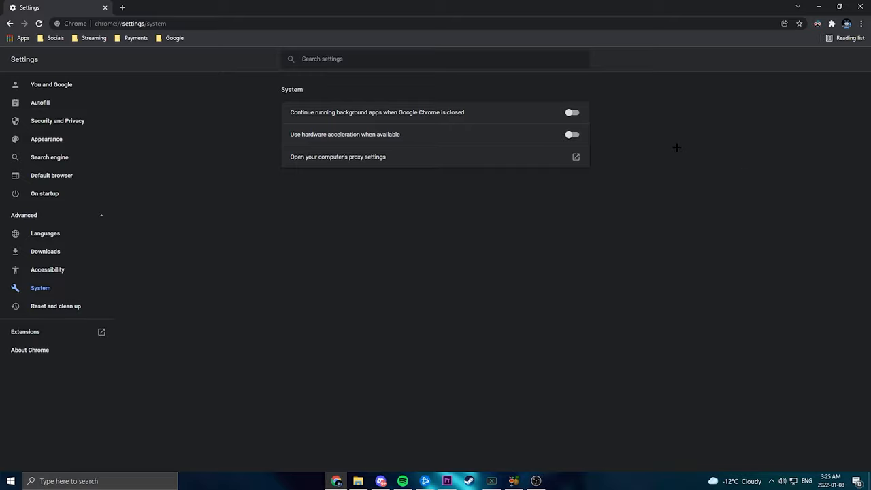